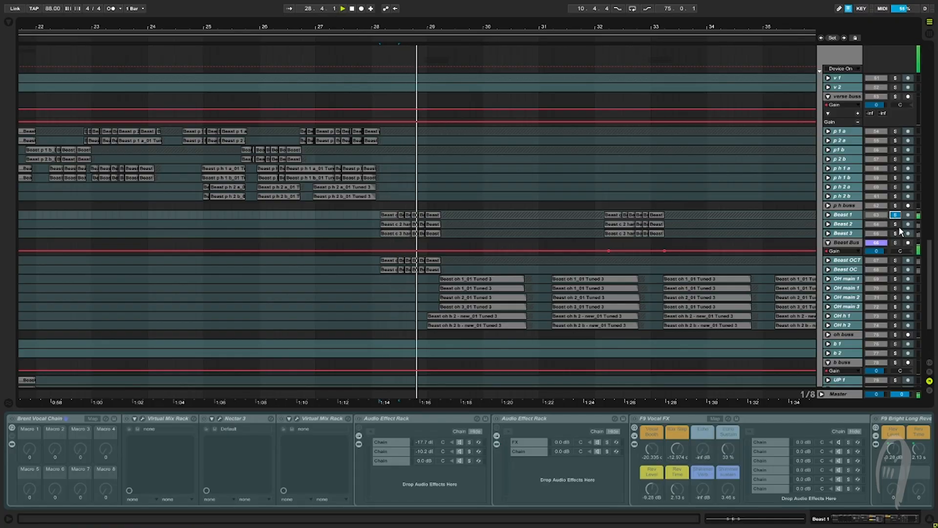
Step: Solo Beast 2, then Beast 3, then Beast OC, and return to Beast 2 during playback
left_click(896, 224)
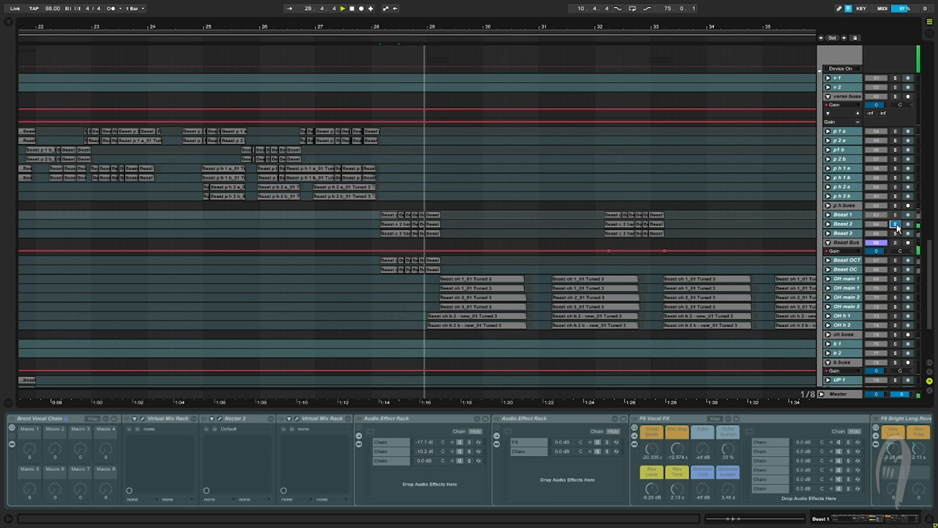
left_click(896, 232)
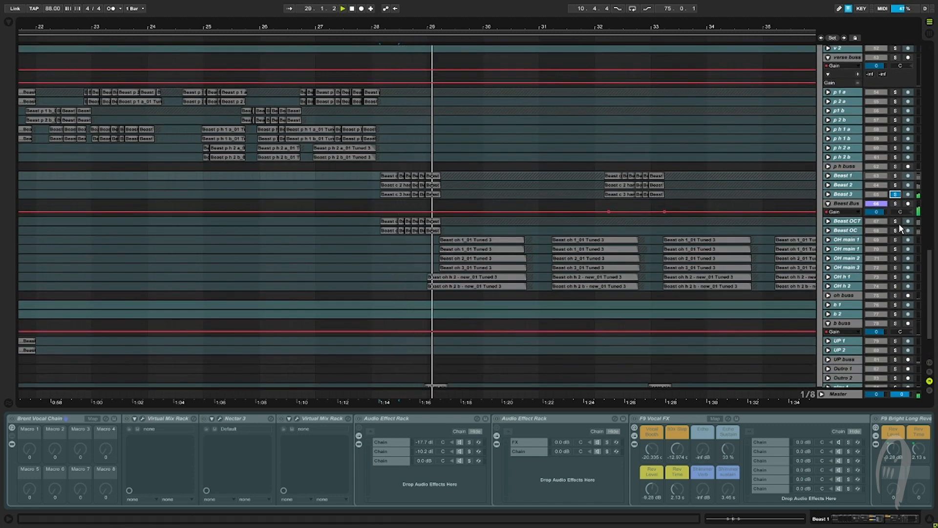
left_click(896, 220)
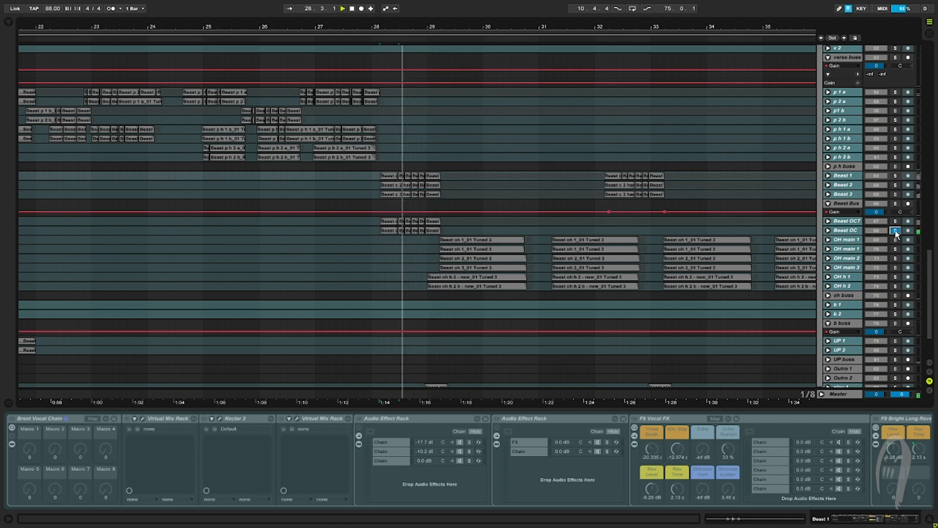
left_click(895, 185)
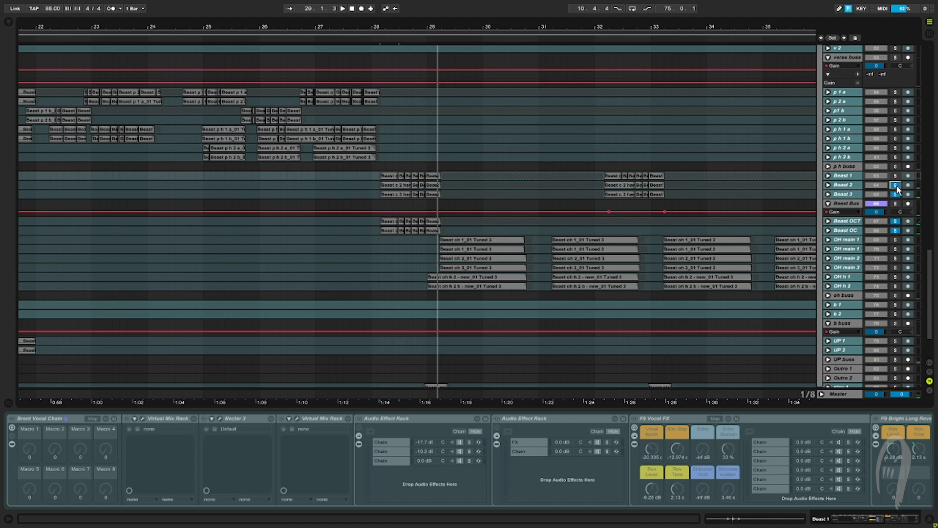